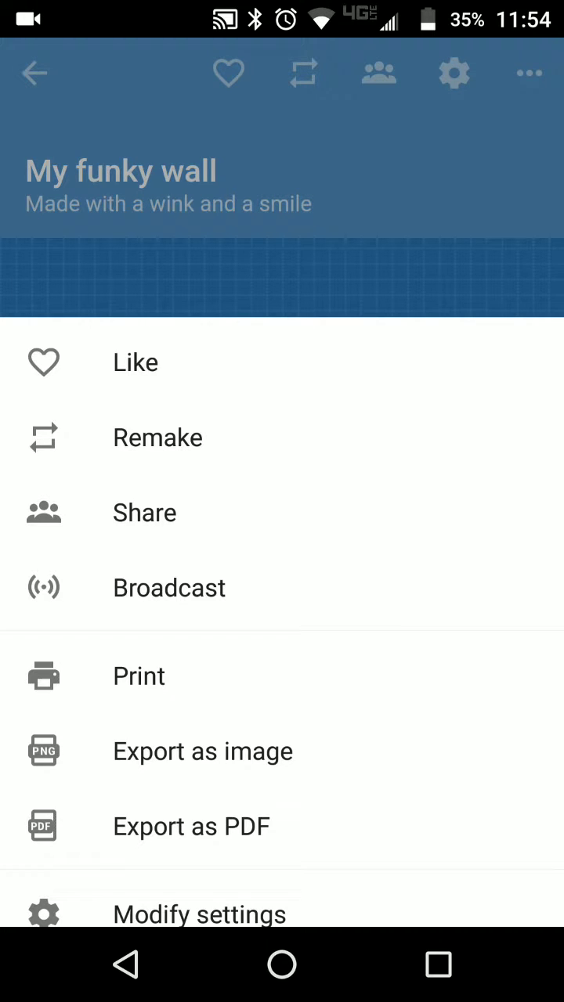
Broadcast the padlet 'My funky wall' to nearby mobile devices for an hour.
{"action": "left_click", "coordinate": [169, 587]}
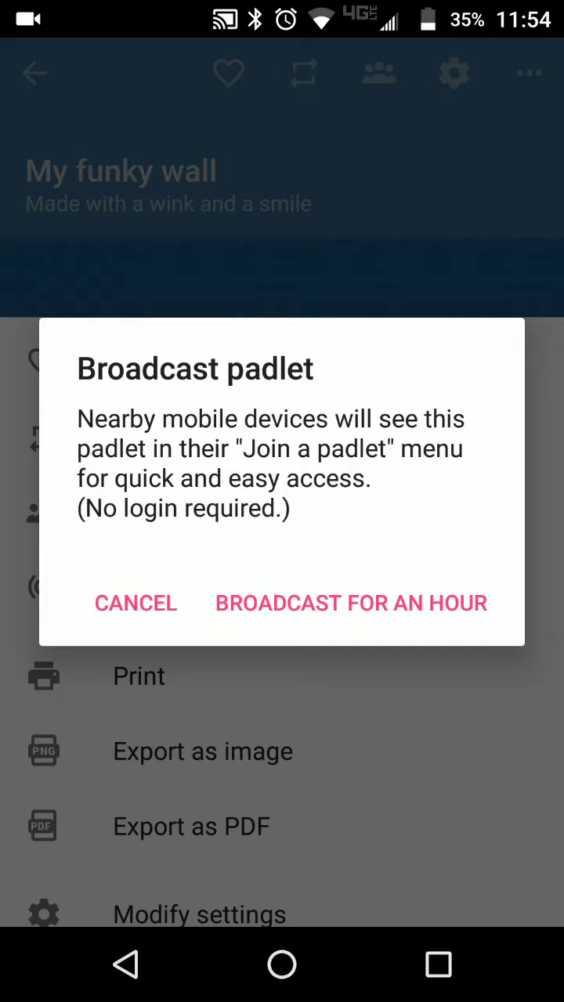
{"action": "left_click", "coordinate": [135, 603]}
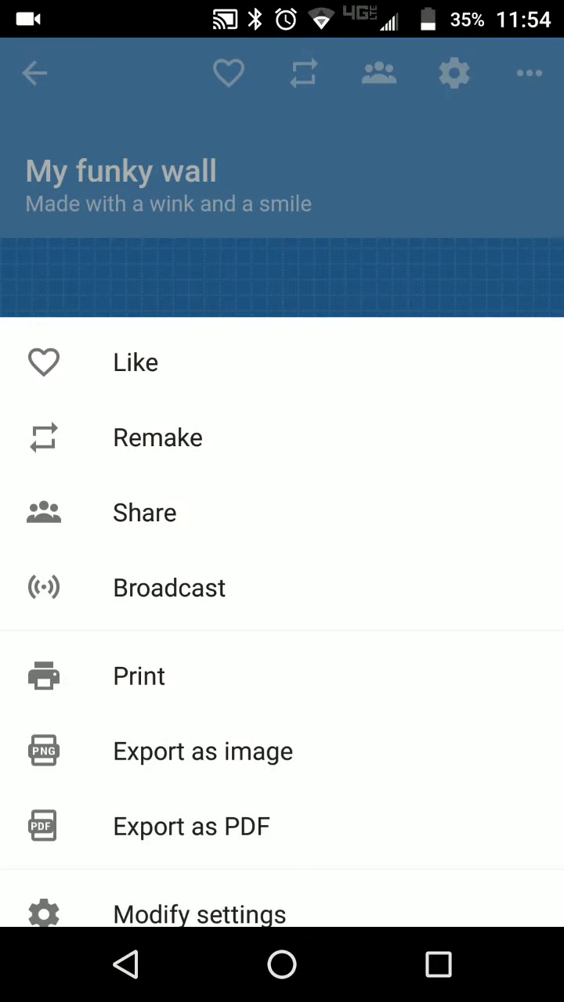